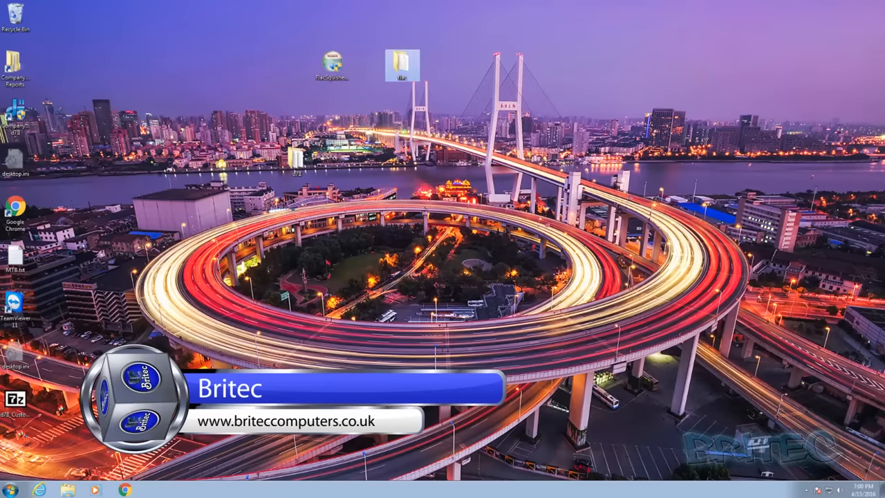
# Step: View the 15 FLAC tracks inside the desktop flac folder
pyautogui.doubleClick(402, 64)
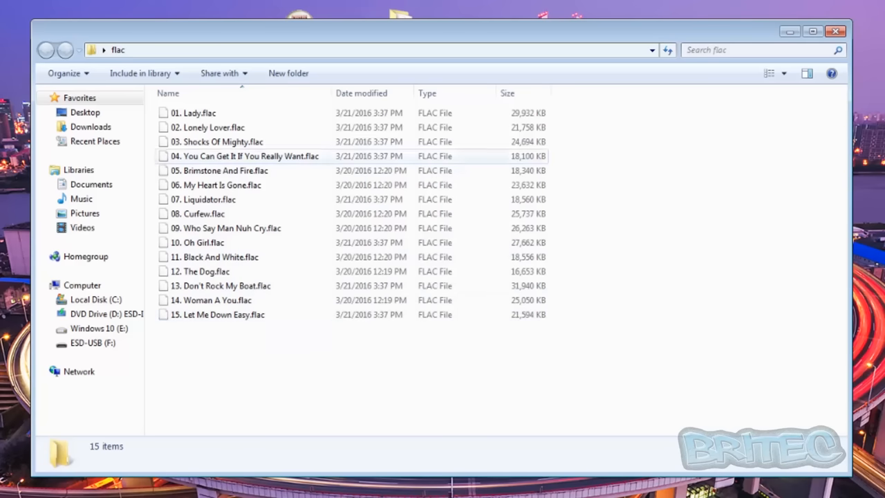
pyautogui.moveTo(214, 256)
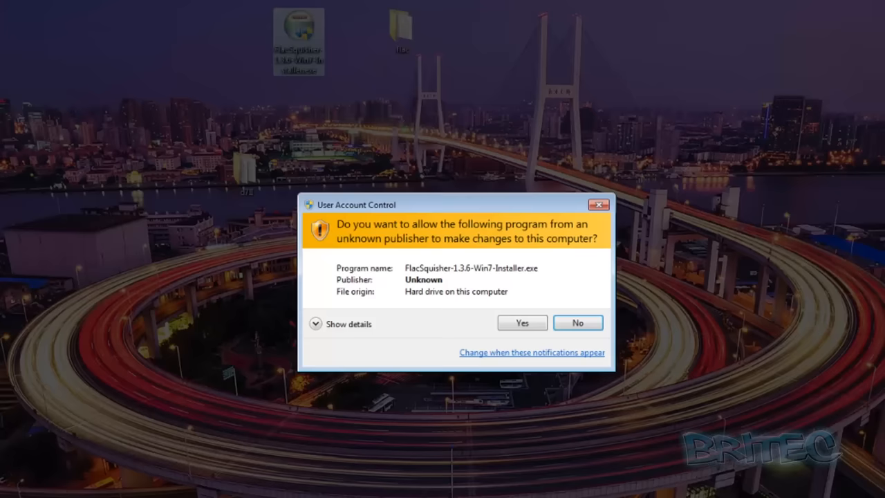
# Step: Approve UAC, accept the Apache license and finish setup with Run FlacSquisher checked
pyautogui.click(521, 323)
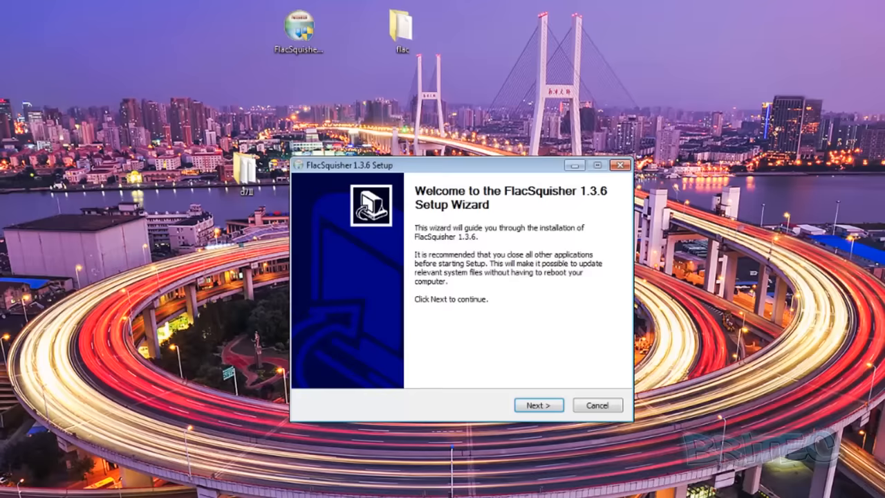
pyautogui.click(538, 404)
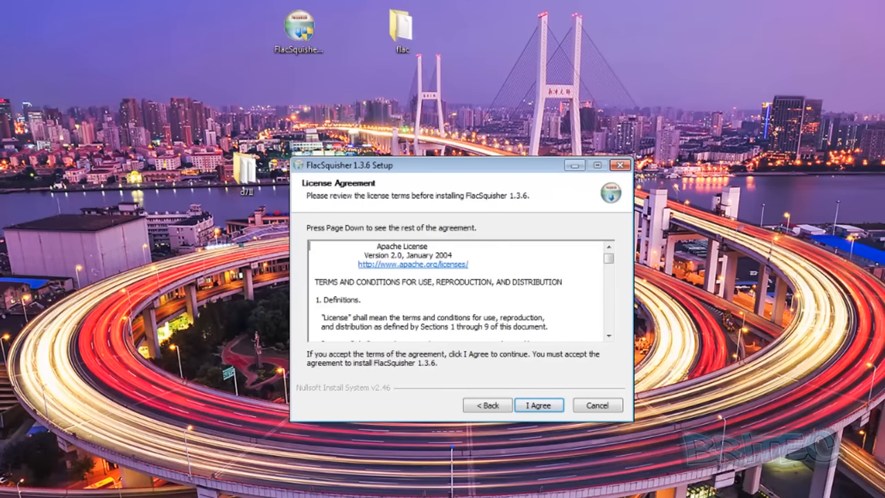
pyautogui.click(539, 404)
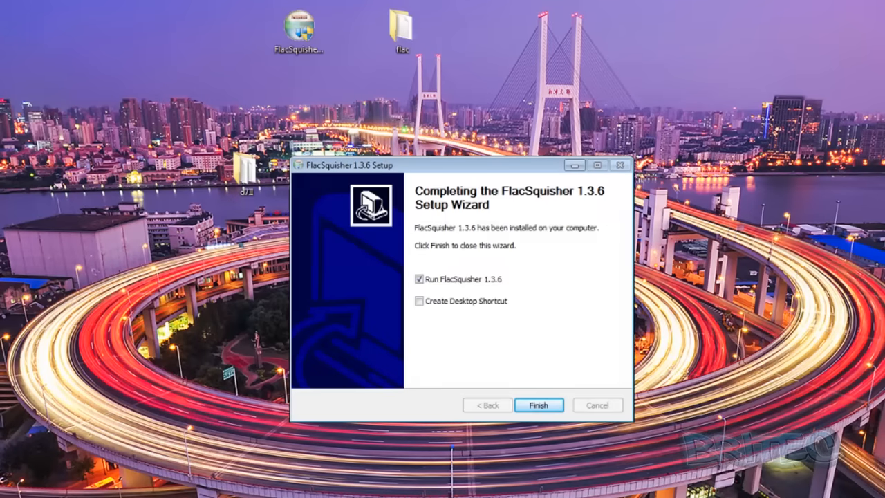
pyautogui.click(538, 405)
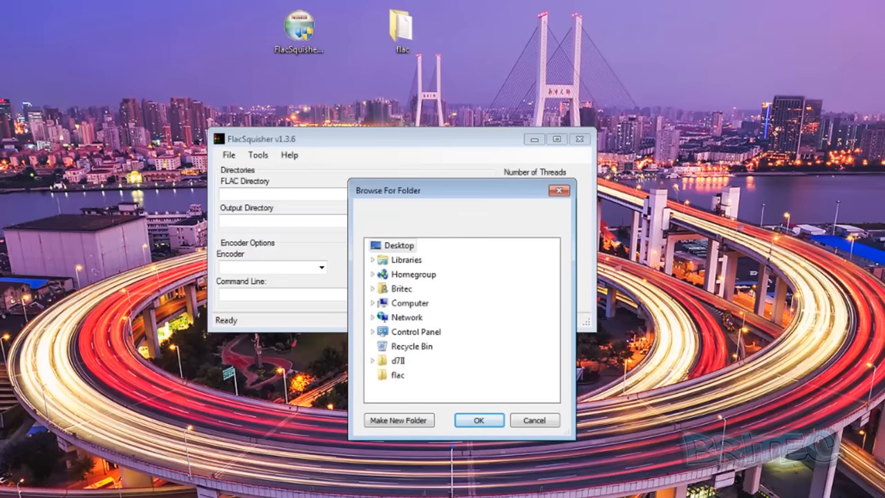
# Step: Choose the desktop flac folder as the FLAC source directory
pyautogui.moveTo(459, 190); pyautogui.dragTo(420, 130)
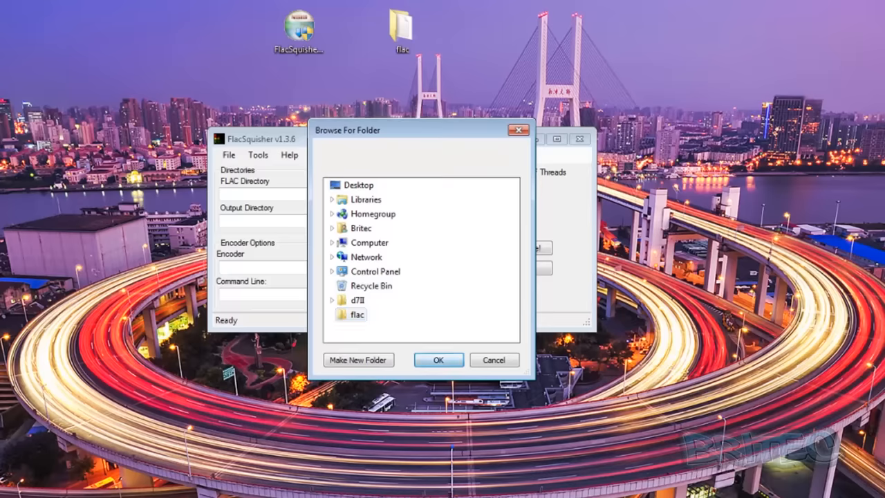
pyautogui.click(439, 360)
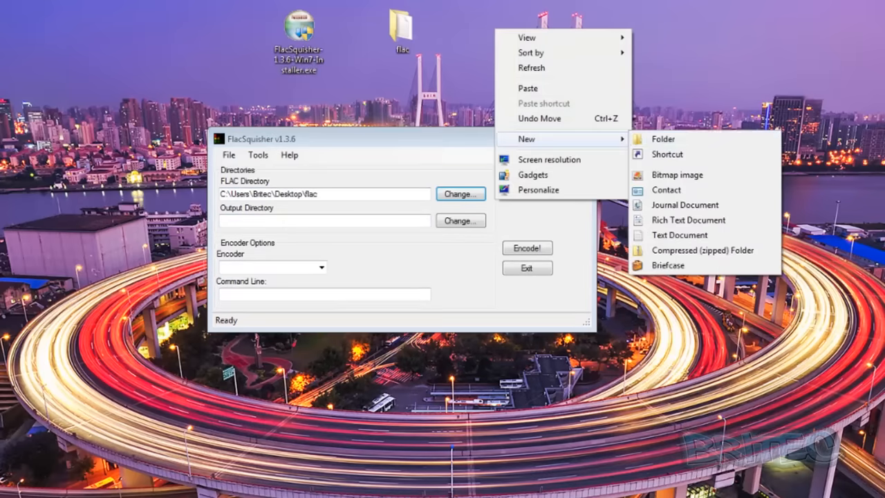
# Step: Make a new desktop folder named mp3 and select it as the output directory
pyautogui.click(661, 138)
pyautogui.write('mp3')
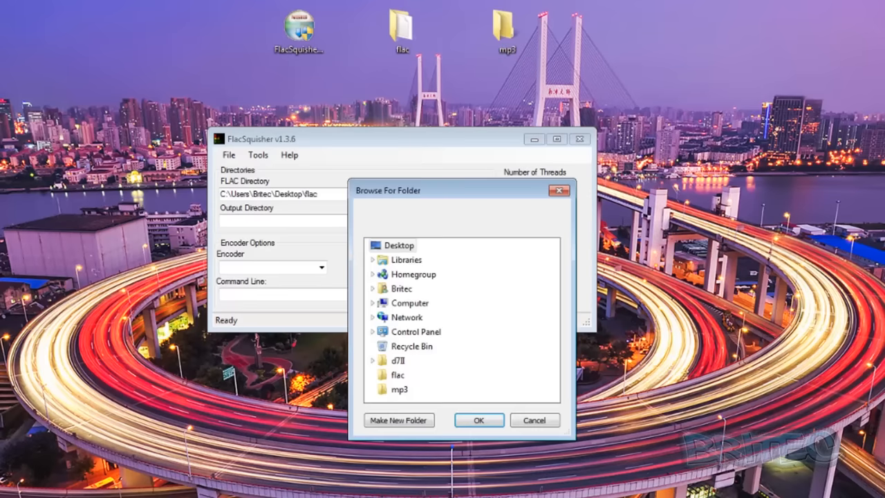
pyautogui.click(400, 388)
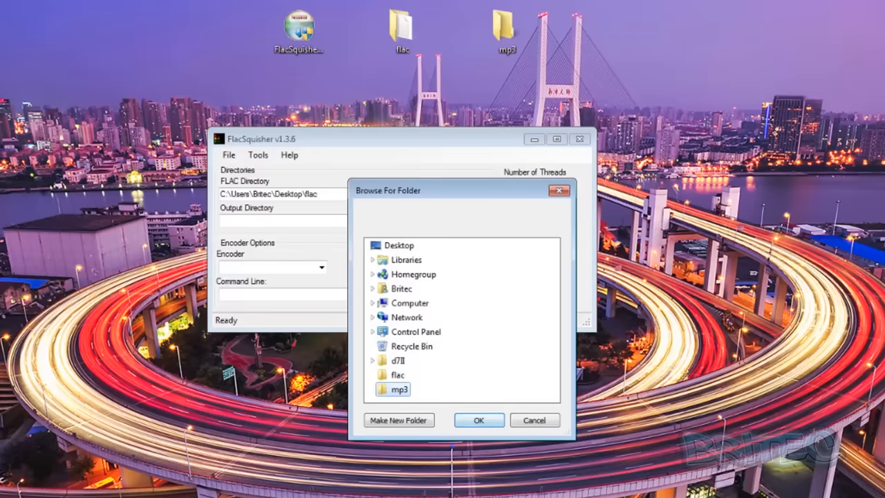
pyautogui.click(479, 419)
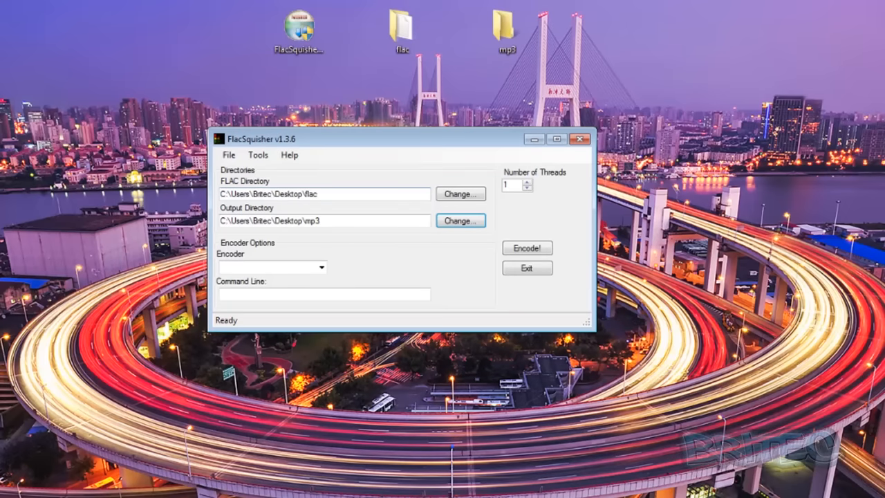
# Step: Select the Lame (mp3) encoder and encode all 15 of 15 FLAC files
pyautogui.click(321, 266)
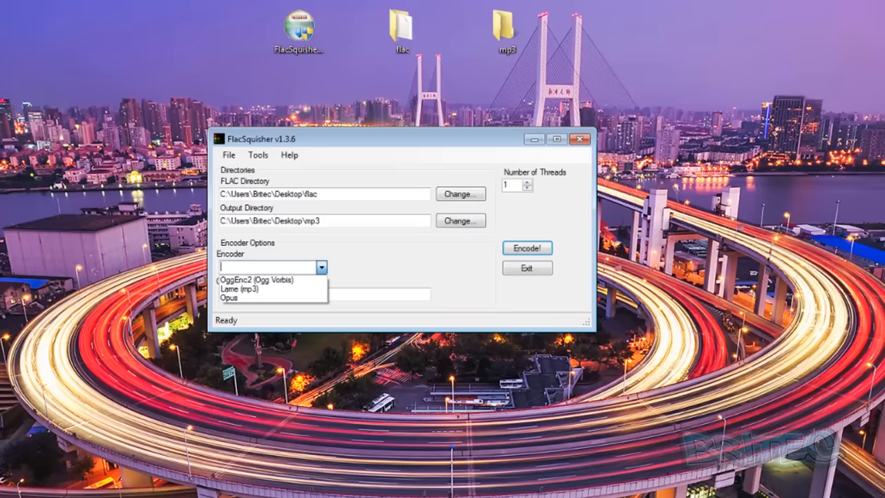
pyautogui.moveTo(273, 280)
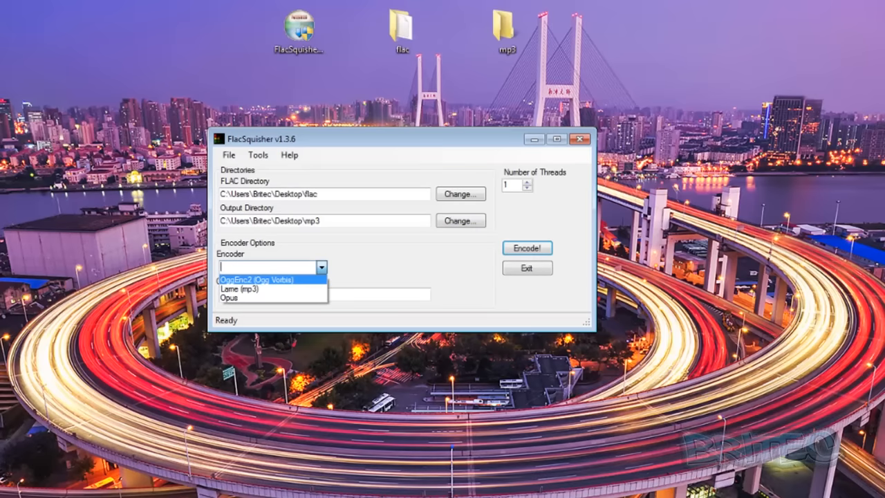
pyautogui.click(243, 289)
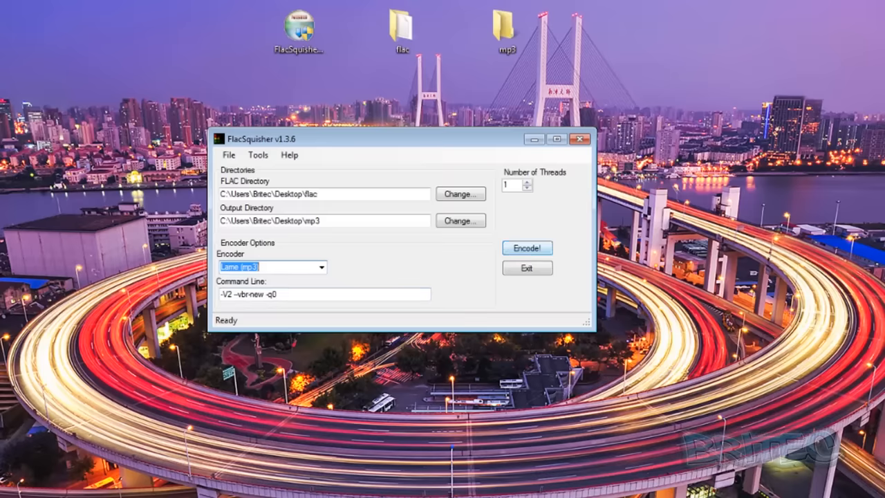
pyautogui.click(526, 248)
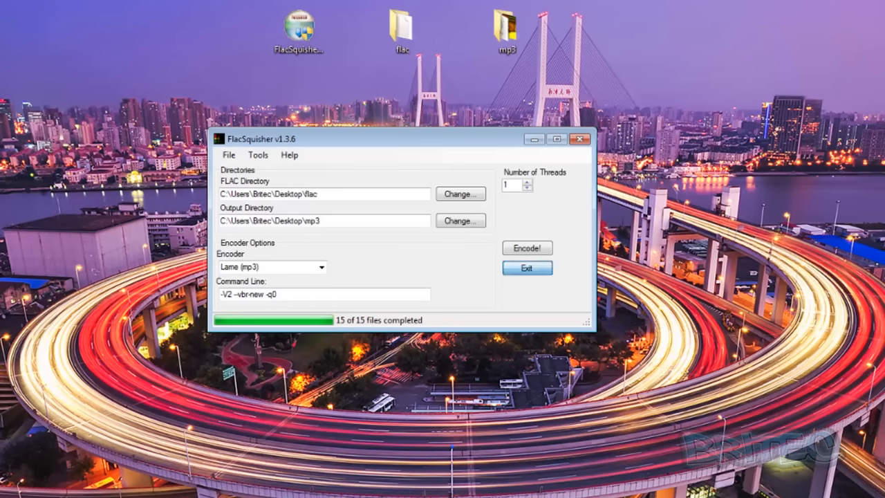
# Step: Exit FlacSquisher and check the mp3 folder's Properties showing 67.3 MB of MP3s
pyautogui.click(527, 268)
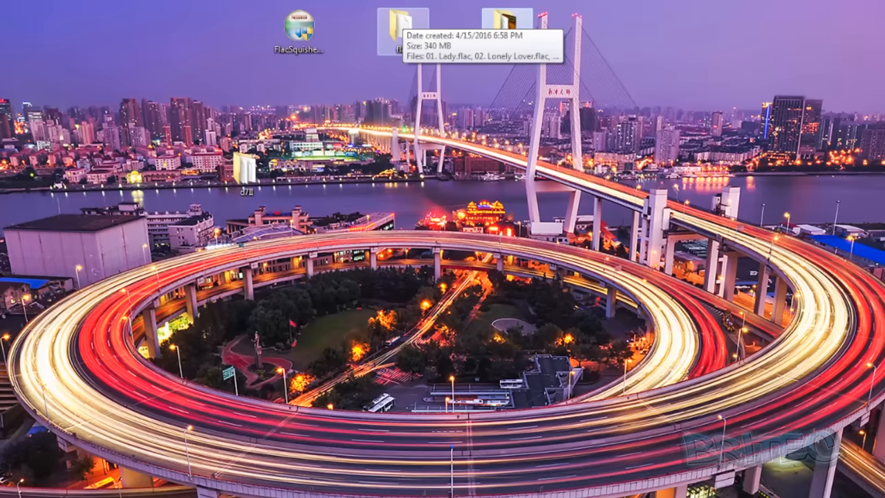
pyautogui.rightClick(401, 28)
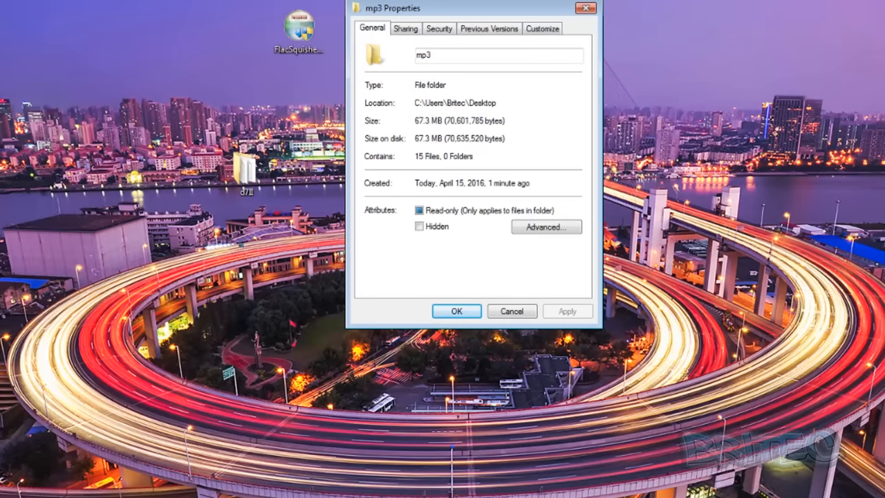
pyautogui.click(455, 310)
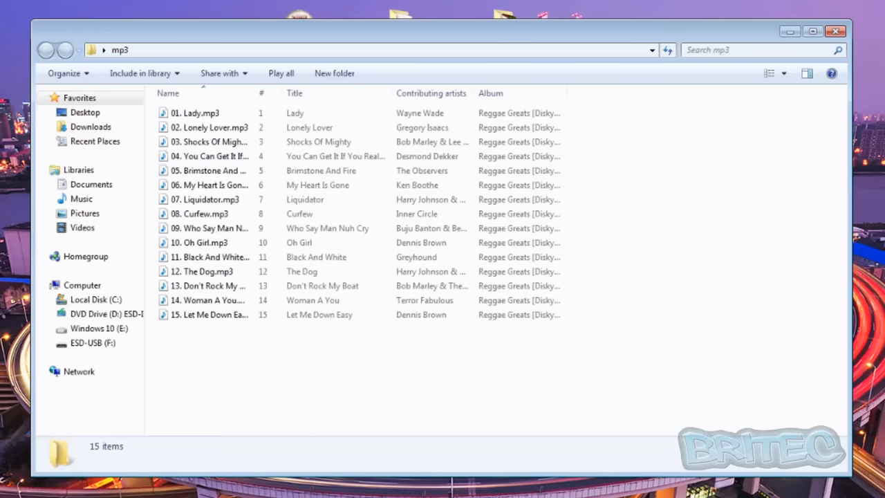